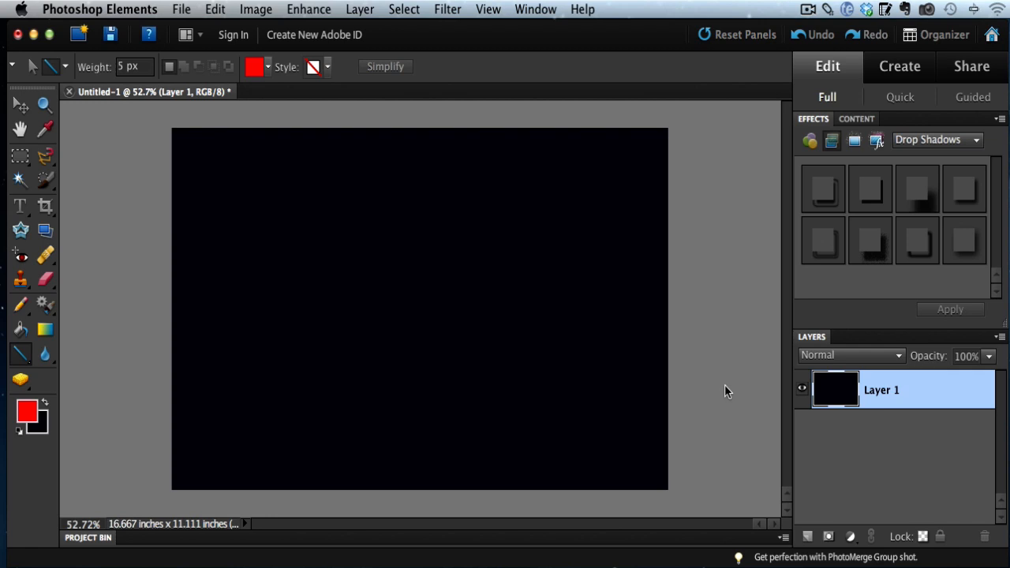
pyautogui.moveTo(23, 355)
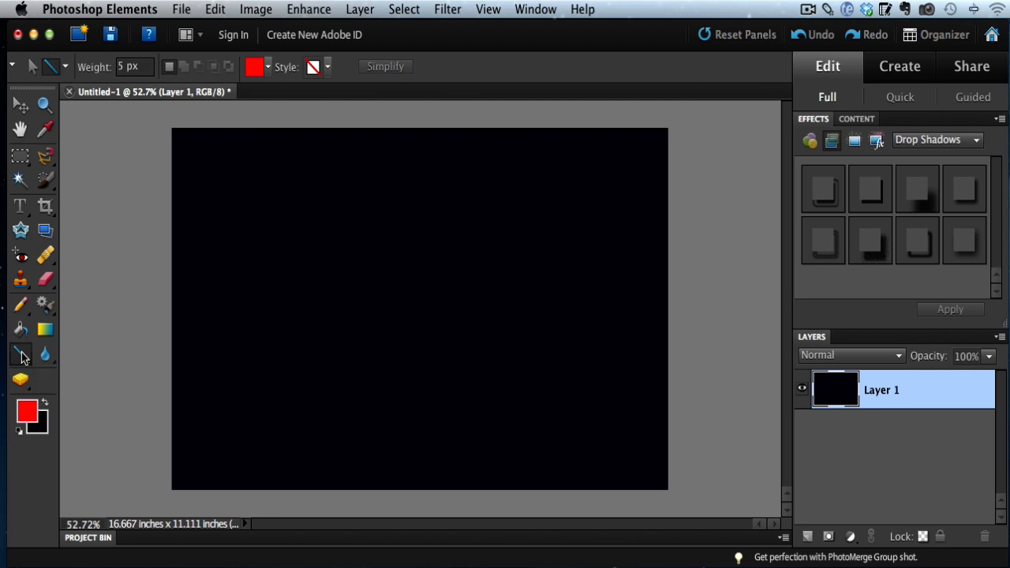
pyautogui.moveTo(191, 288)
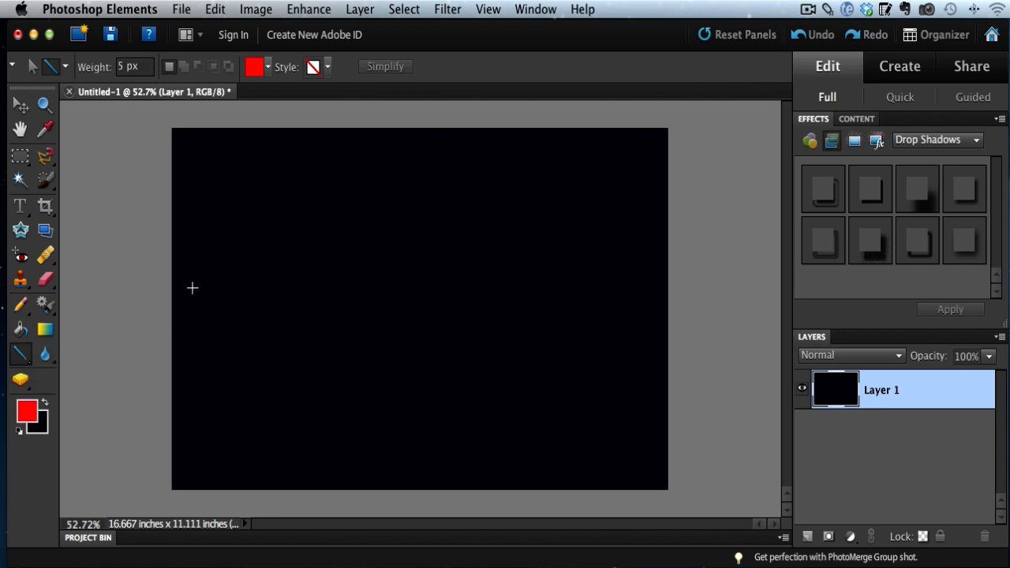
# Shift-drag a 5 px red horizontal line across the black canvas, creating Shape 1.
pyautogui.moveTo(192, 288); pyautogui.dragTo(373, 288)
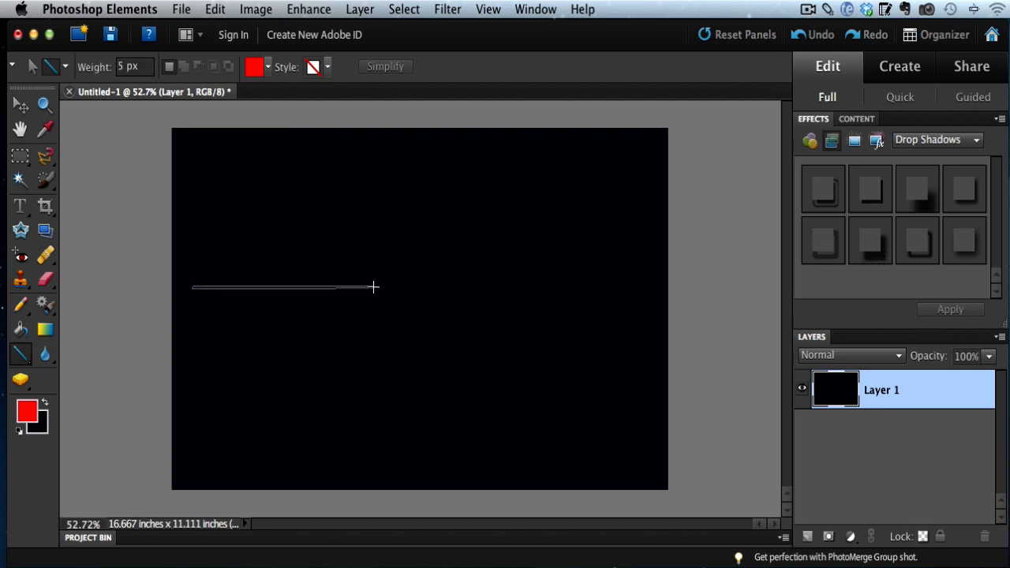
pyautogui.moveTo(374, 286); pyautogui.dragTo(567, 286)
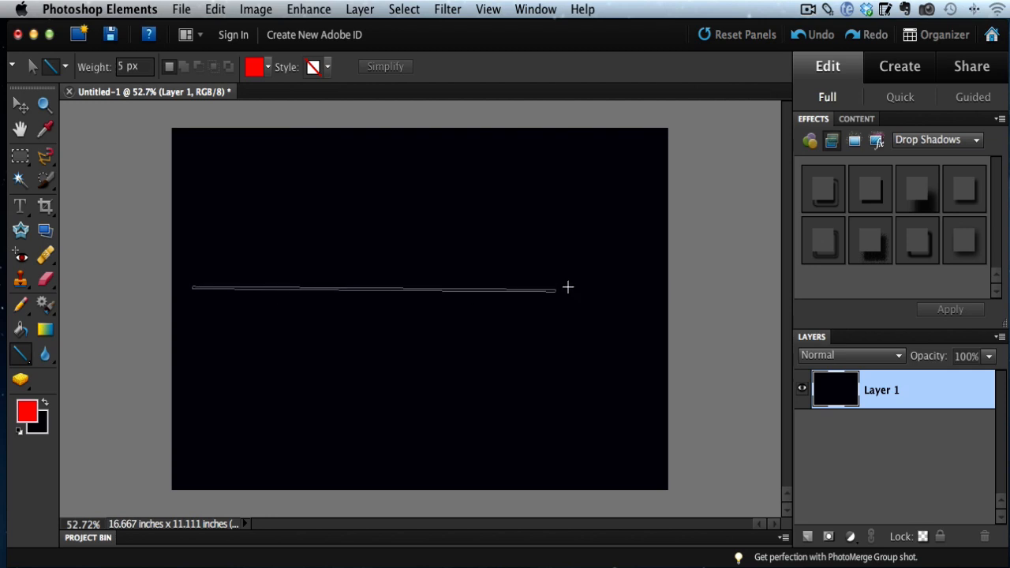
pyautogui.moveTo(555, 287); pyautogui.dragTo(659, 298)
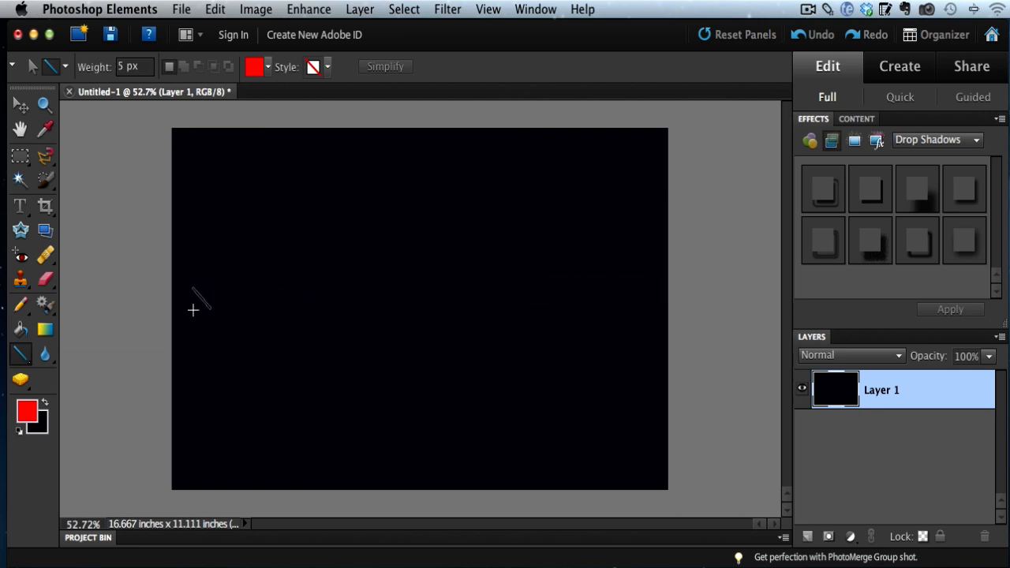
pyautogui.moveTo(192, 286); pyautogui.dragTo(453, 286)
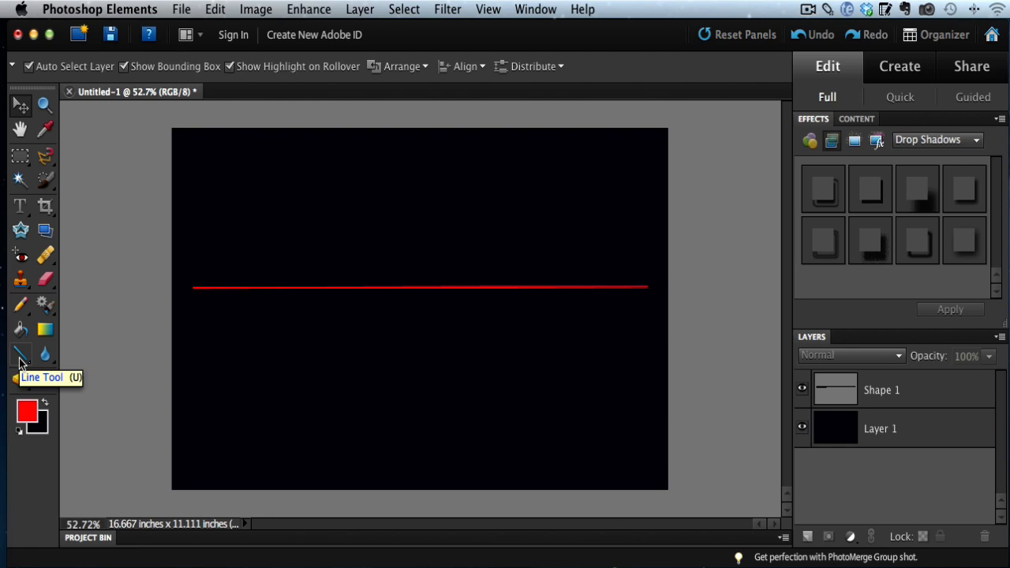
# Reselect the Line Tool and draw a second red horizontal line below the first as Shape 2.
pyautogui.click(16, 353)
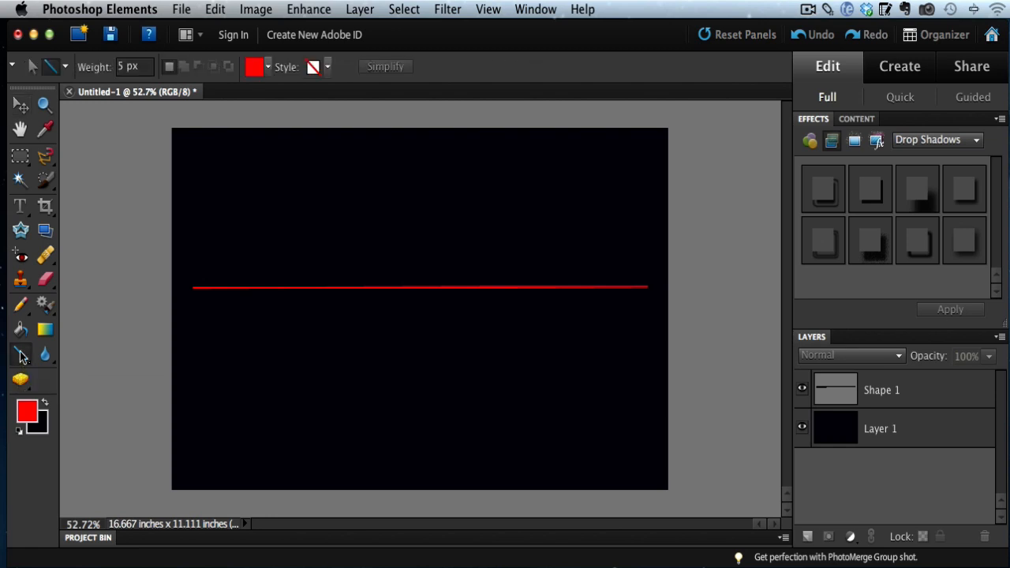
pyautogui.moveTo(193, 330)
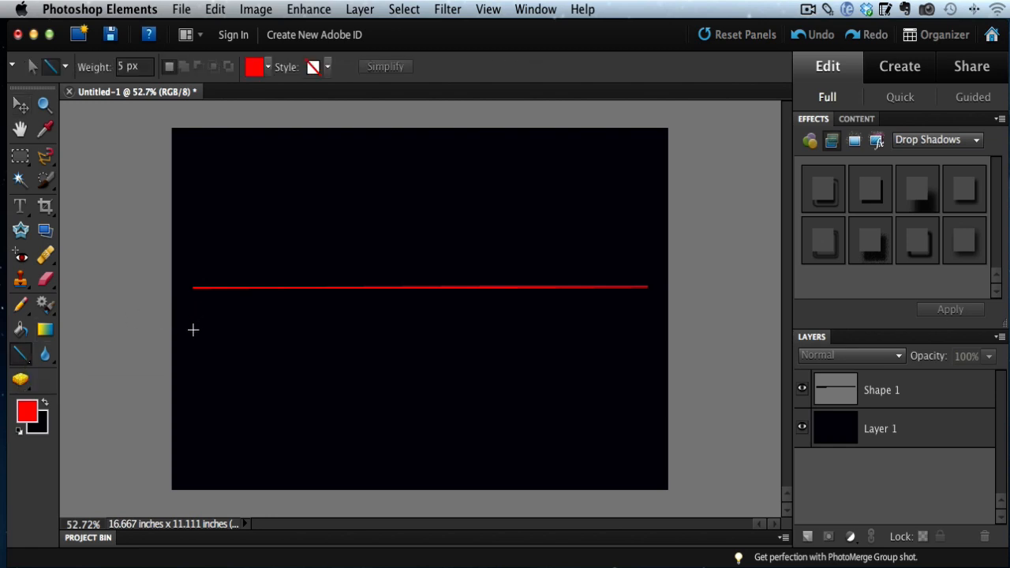
pyautogui.moveTo(196, 316)
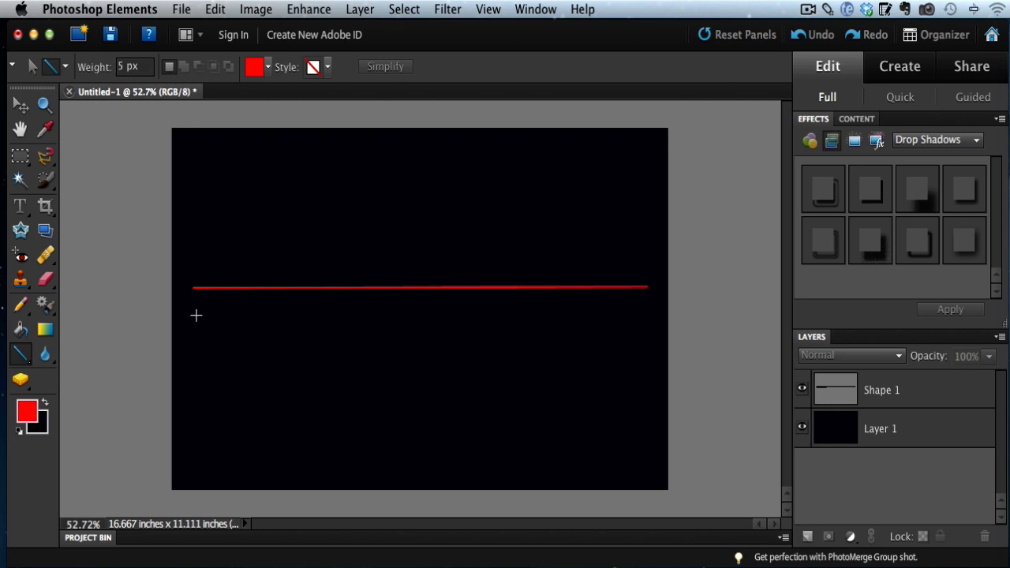
pyautogui.moveTo(195, 317); pyautogui.dragTo(294, 317)
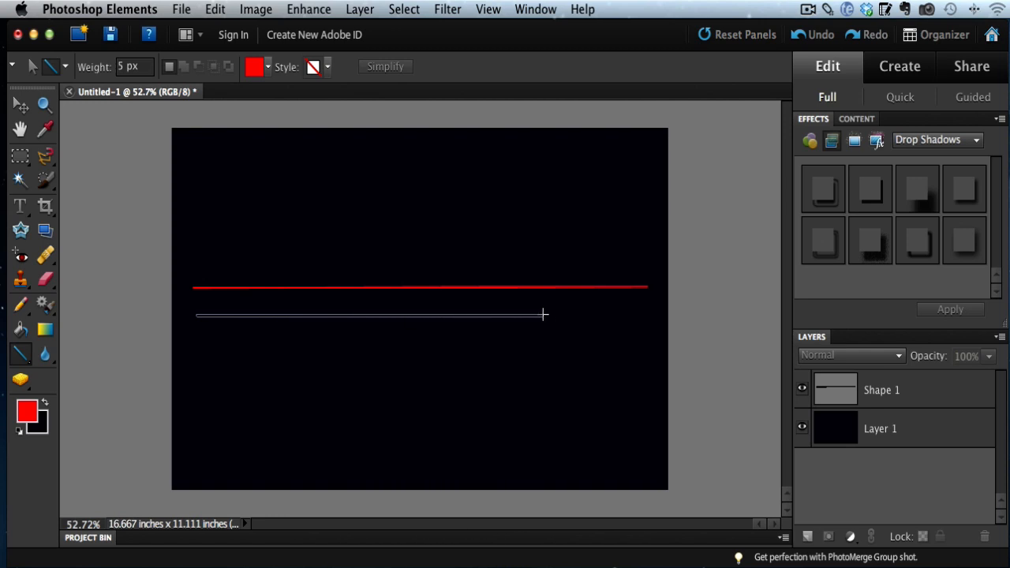
pyautogui.moveTo(543, 315); pyautogui.dragTo(645, 314)
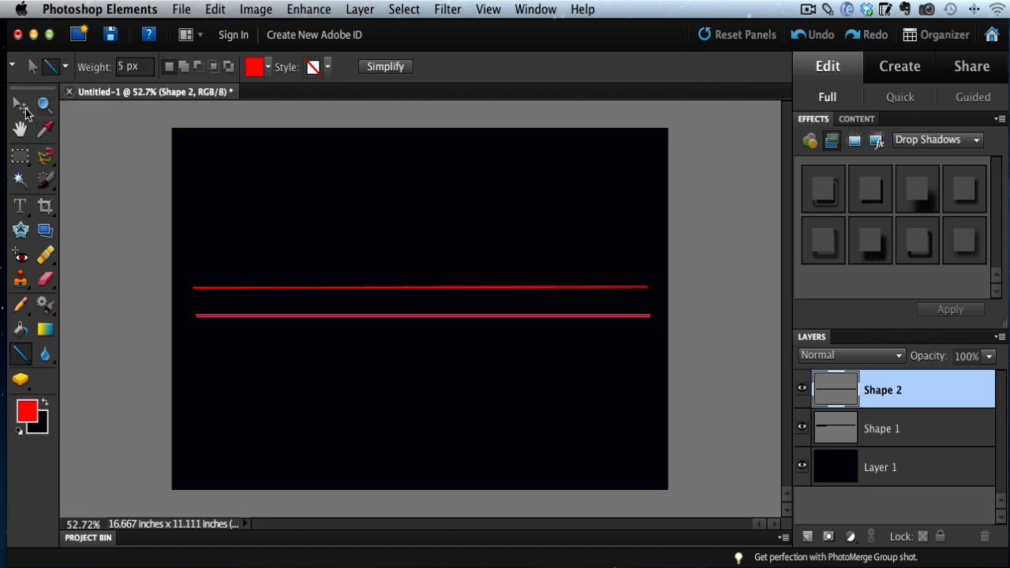
pyautogui.click(17, 105)
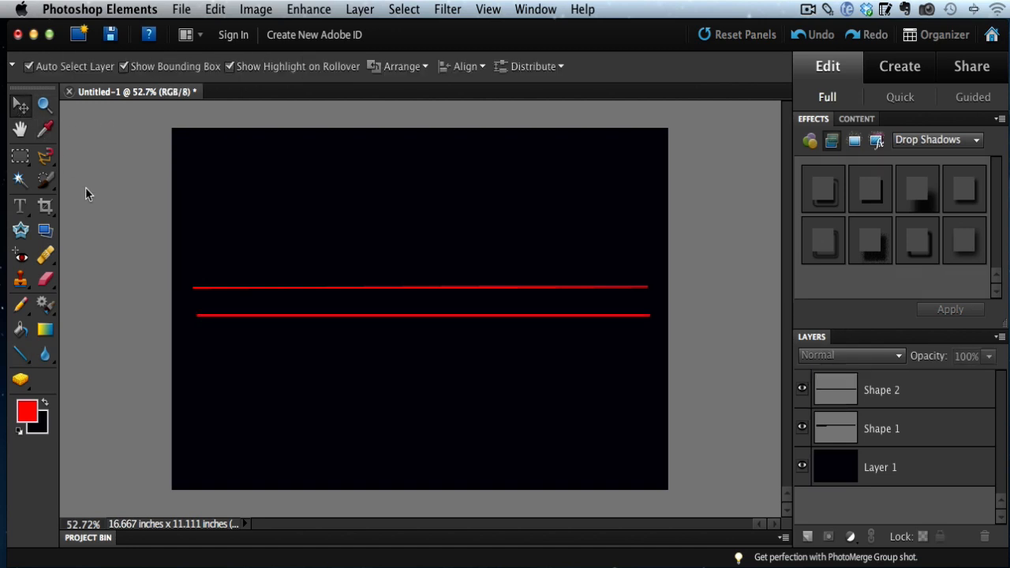
pyautogui.moveTo(80, 348)
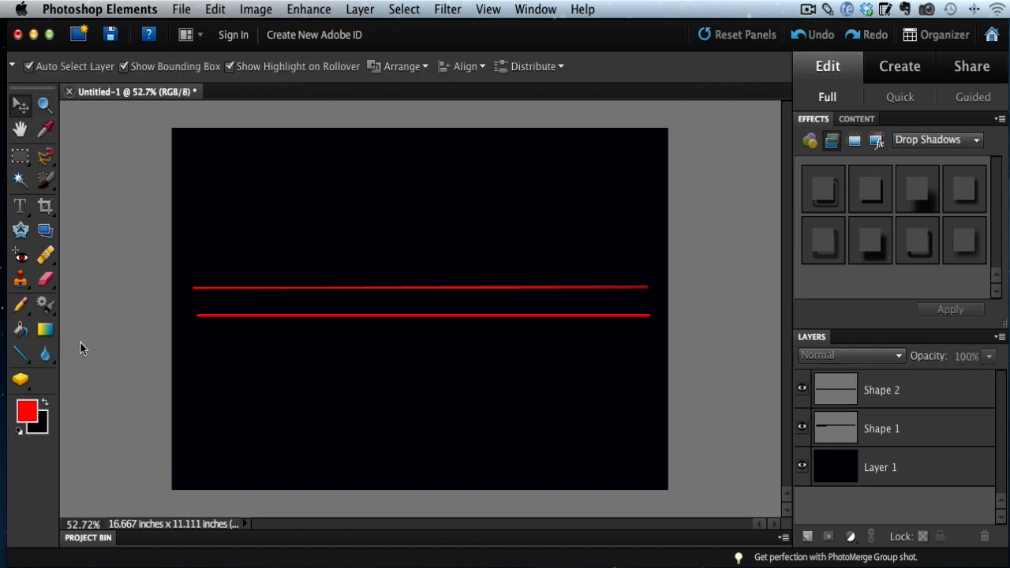
pyautogui.moveTo(25, 355)
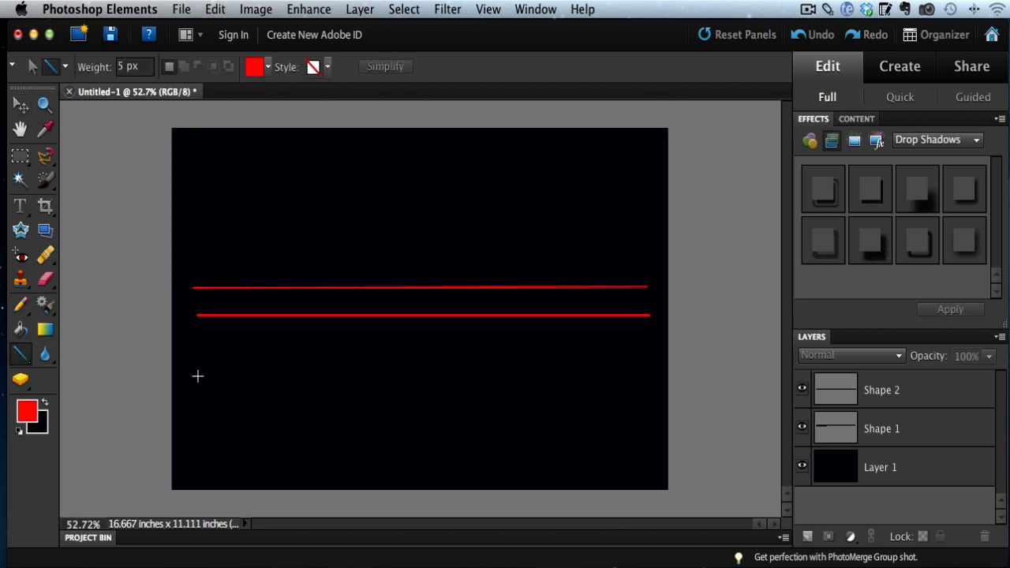
pyautogui.moveTo(222, 397)
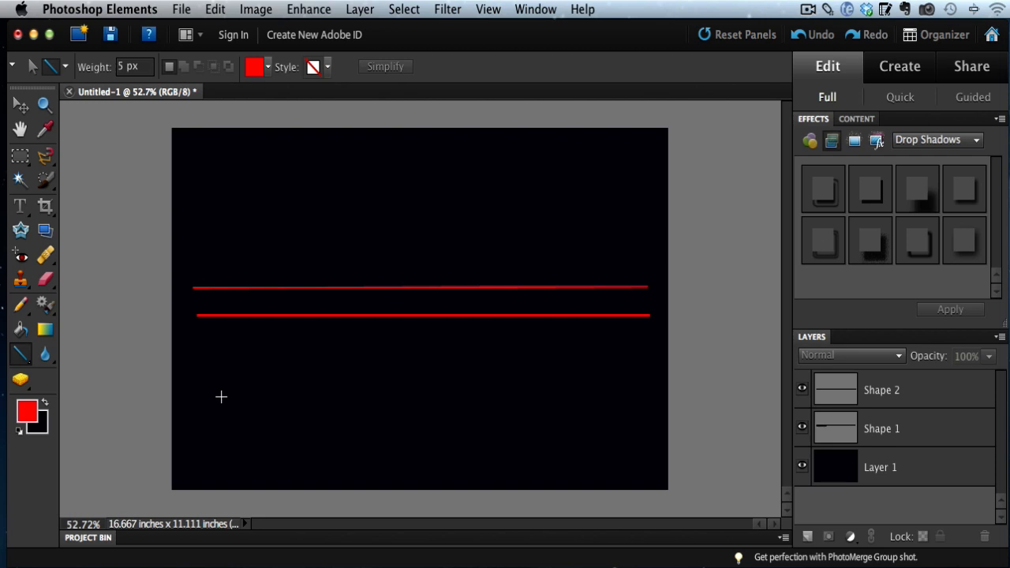
pyautogui.moveTo(198, 396)
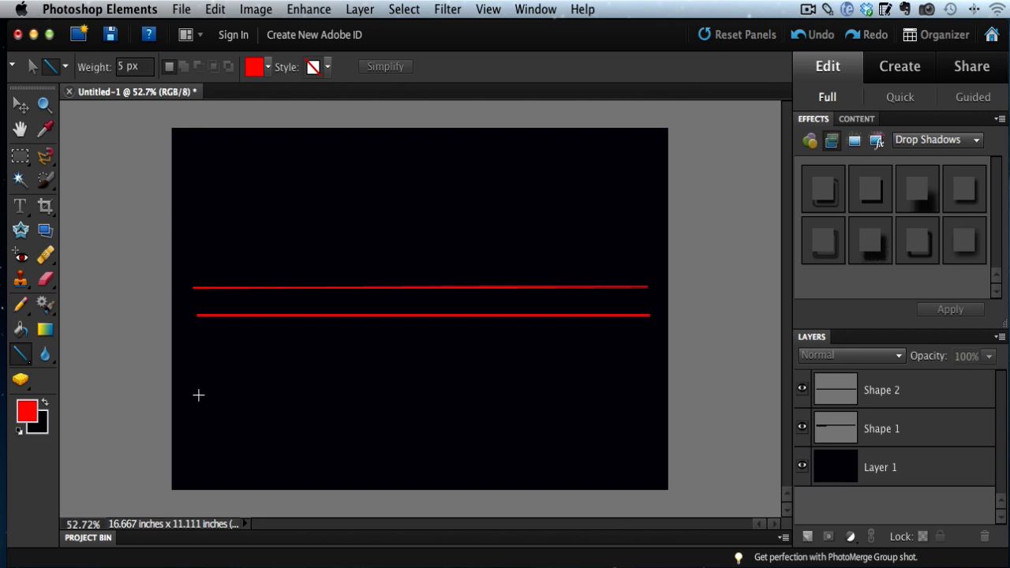
pyautogui.moveTo(198, 395); pyautogui.dragTo(280, 399)
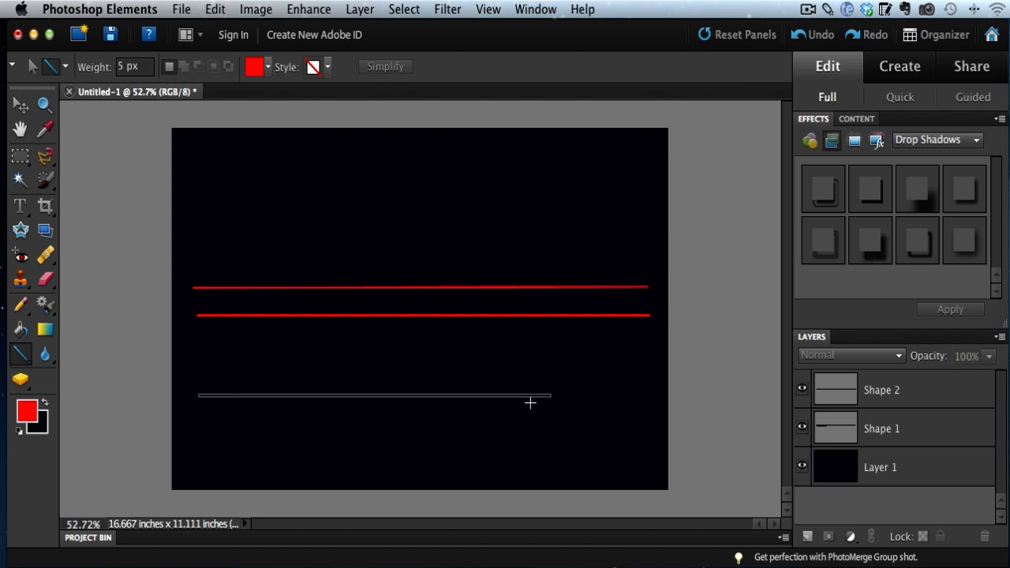
pyautogui.moveTo(197, 395); pyautogui.dragTo(553, 395)
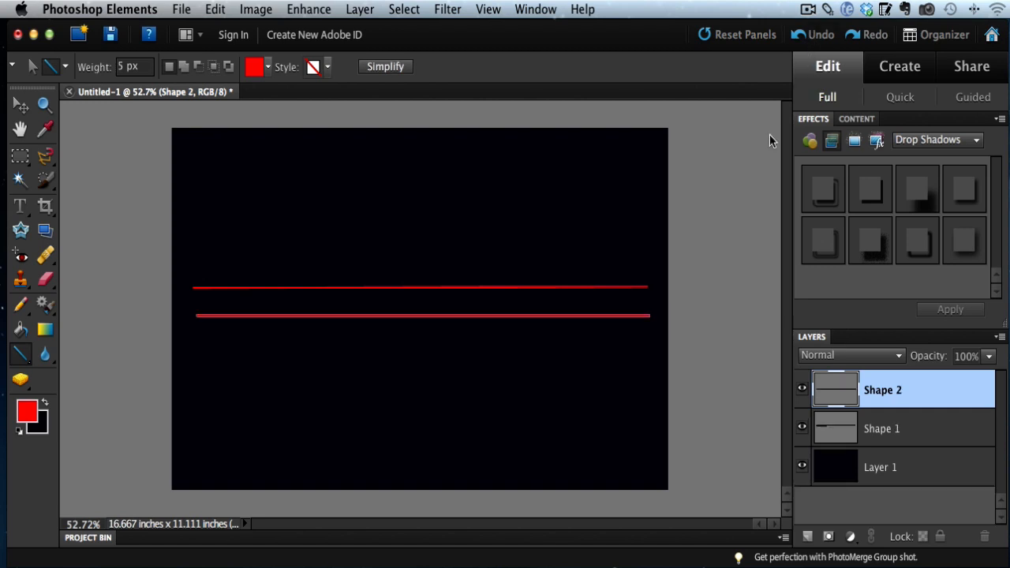
pyautogui.moveTo(634, 182)
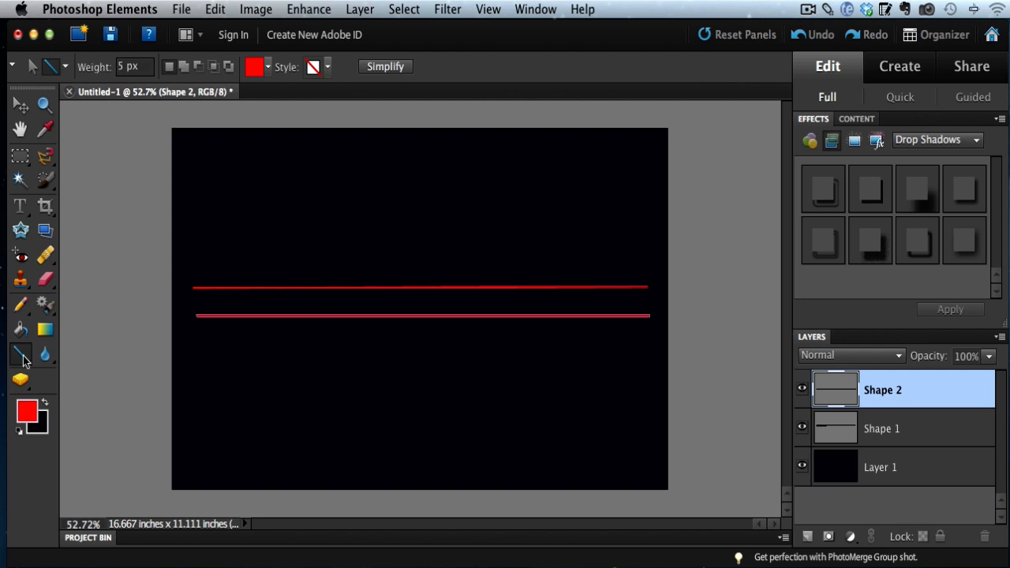
pyautogui.moveTo(200, 359)
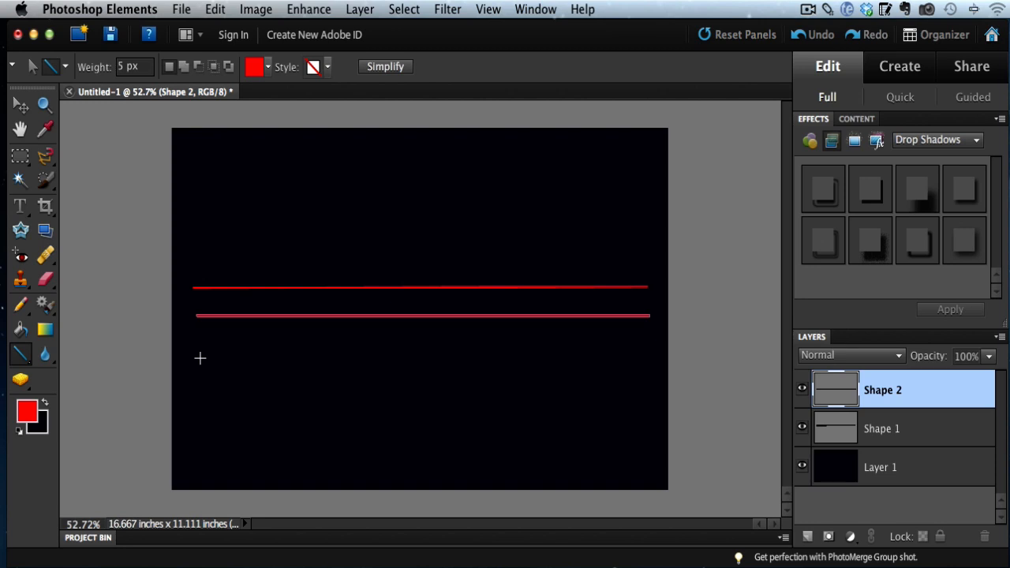
# Choose the Move Tool so the Shape 2 line shows its transform box.
pyautogui.click(17, 105)
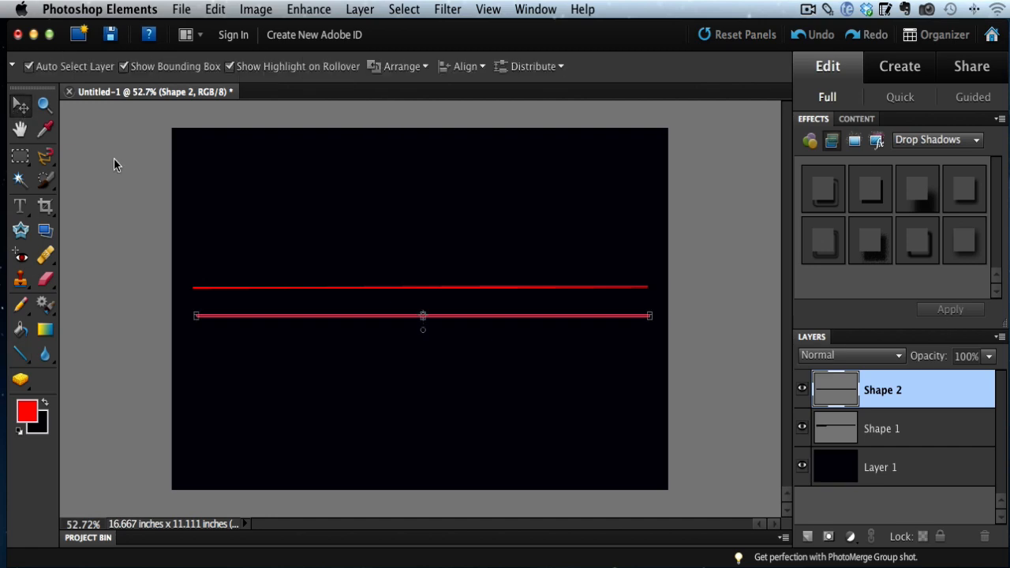